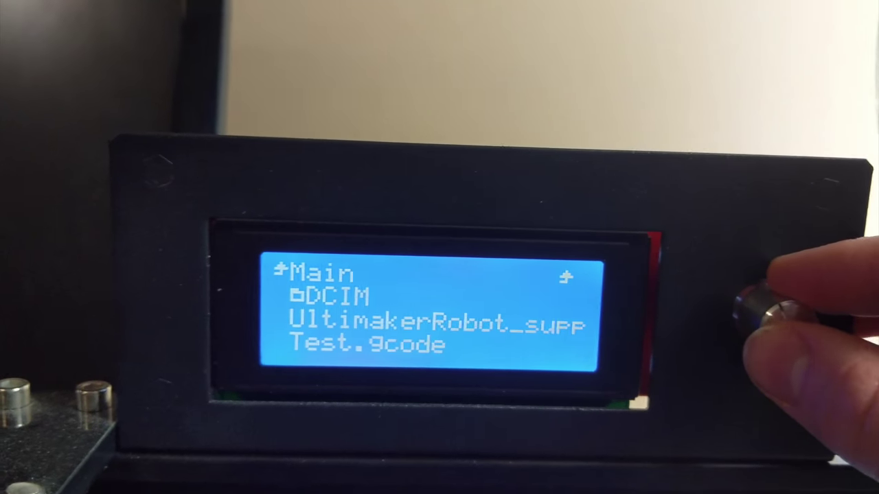
Step: Select Test.gcode in the SD card list to start the print and bed heating
left_click(766, 309)
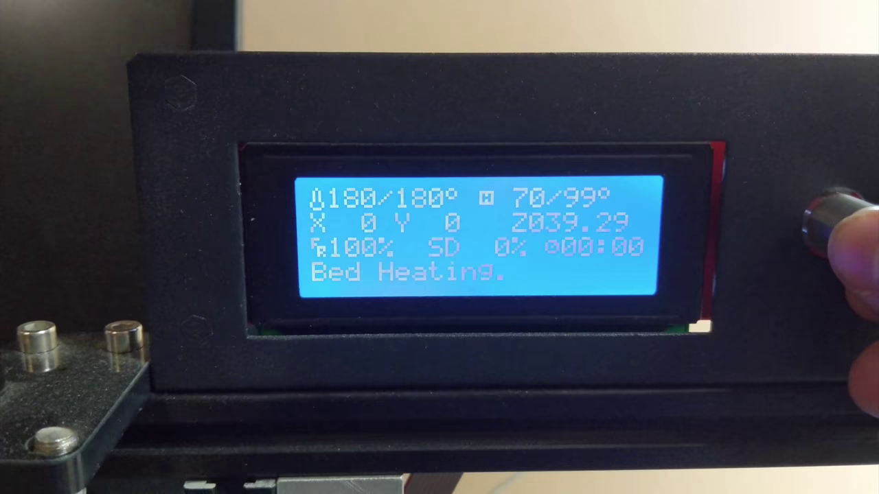